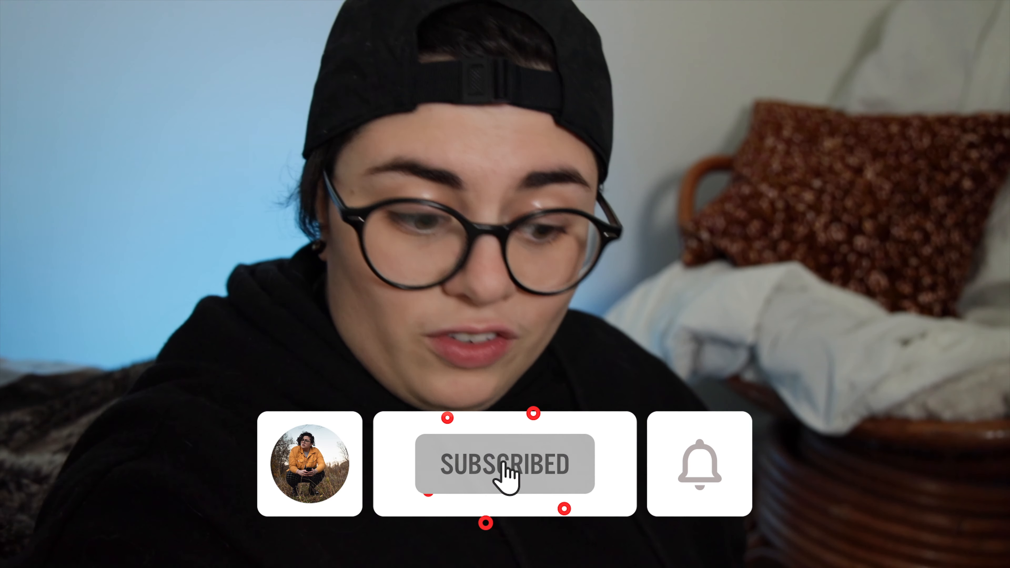
left_click(699, 465)
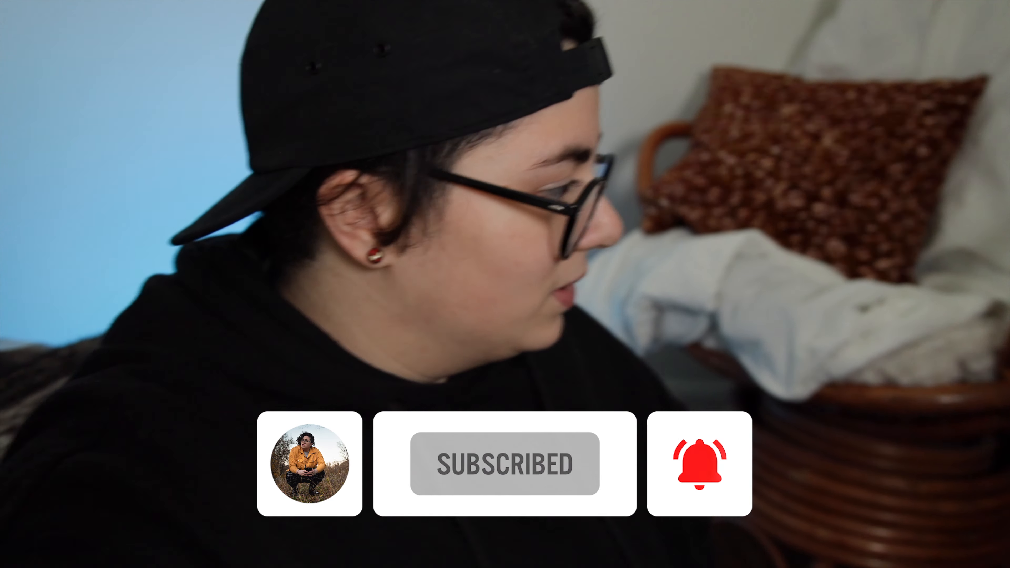